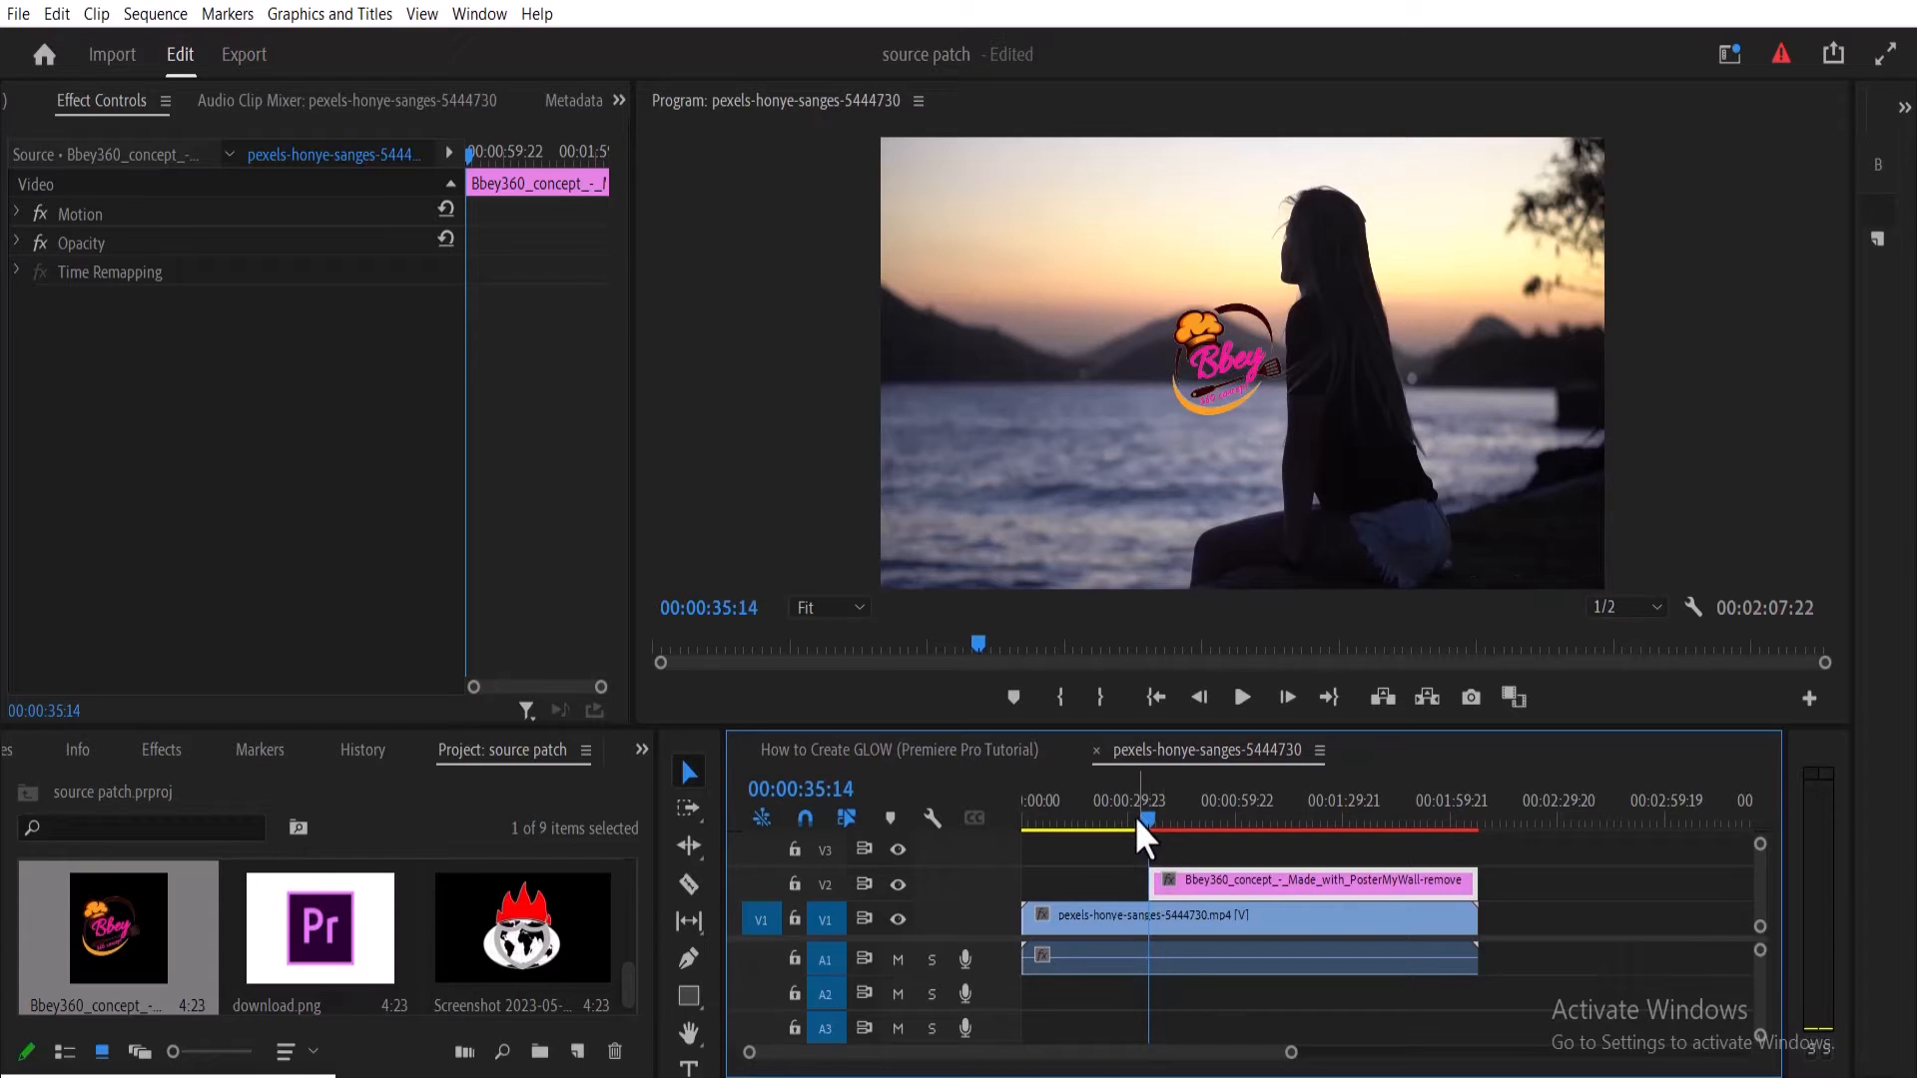
- Stretch the Bbey logo clip on V2 back to the sequence start so it spans the whole video
left_click_drag(1149, 819, 1122, 819)
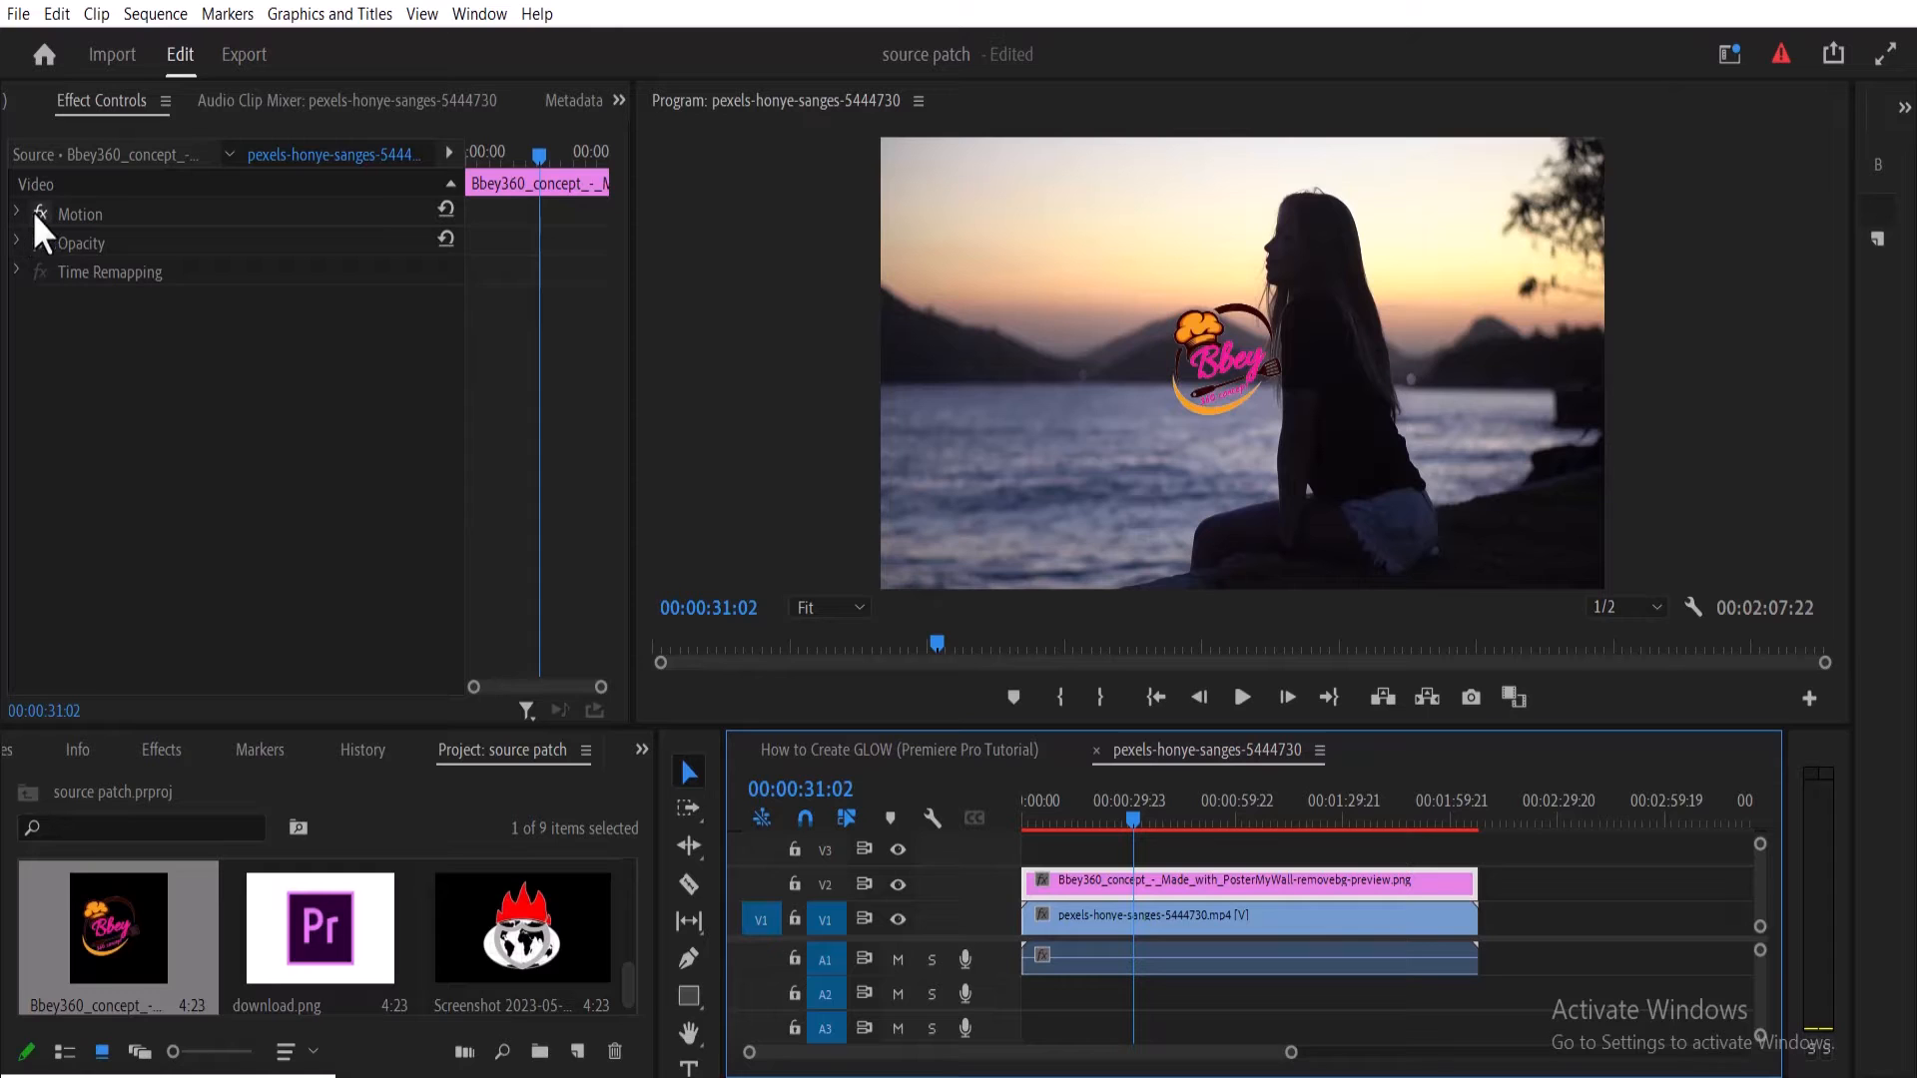
- Scrub the Motion Position values so the Bbey logo sits in the top-left corner
left_click(17, 214)
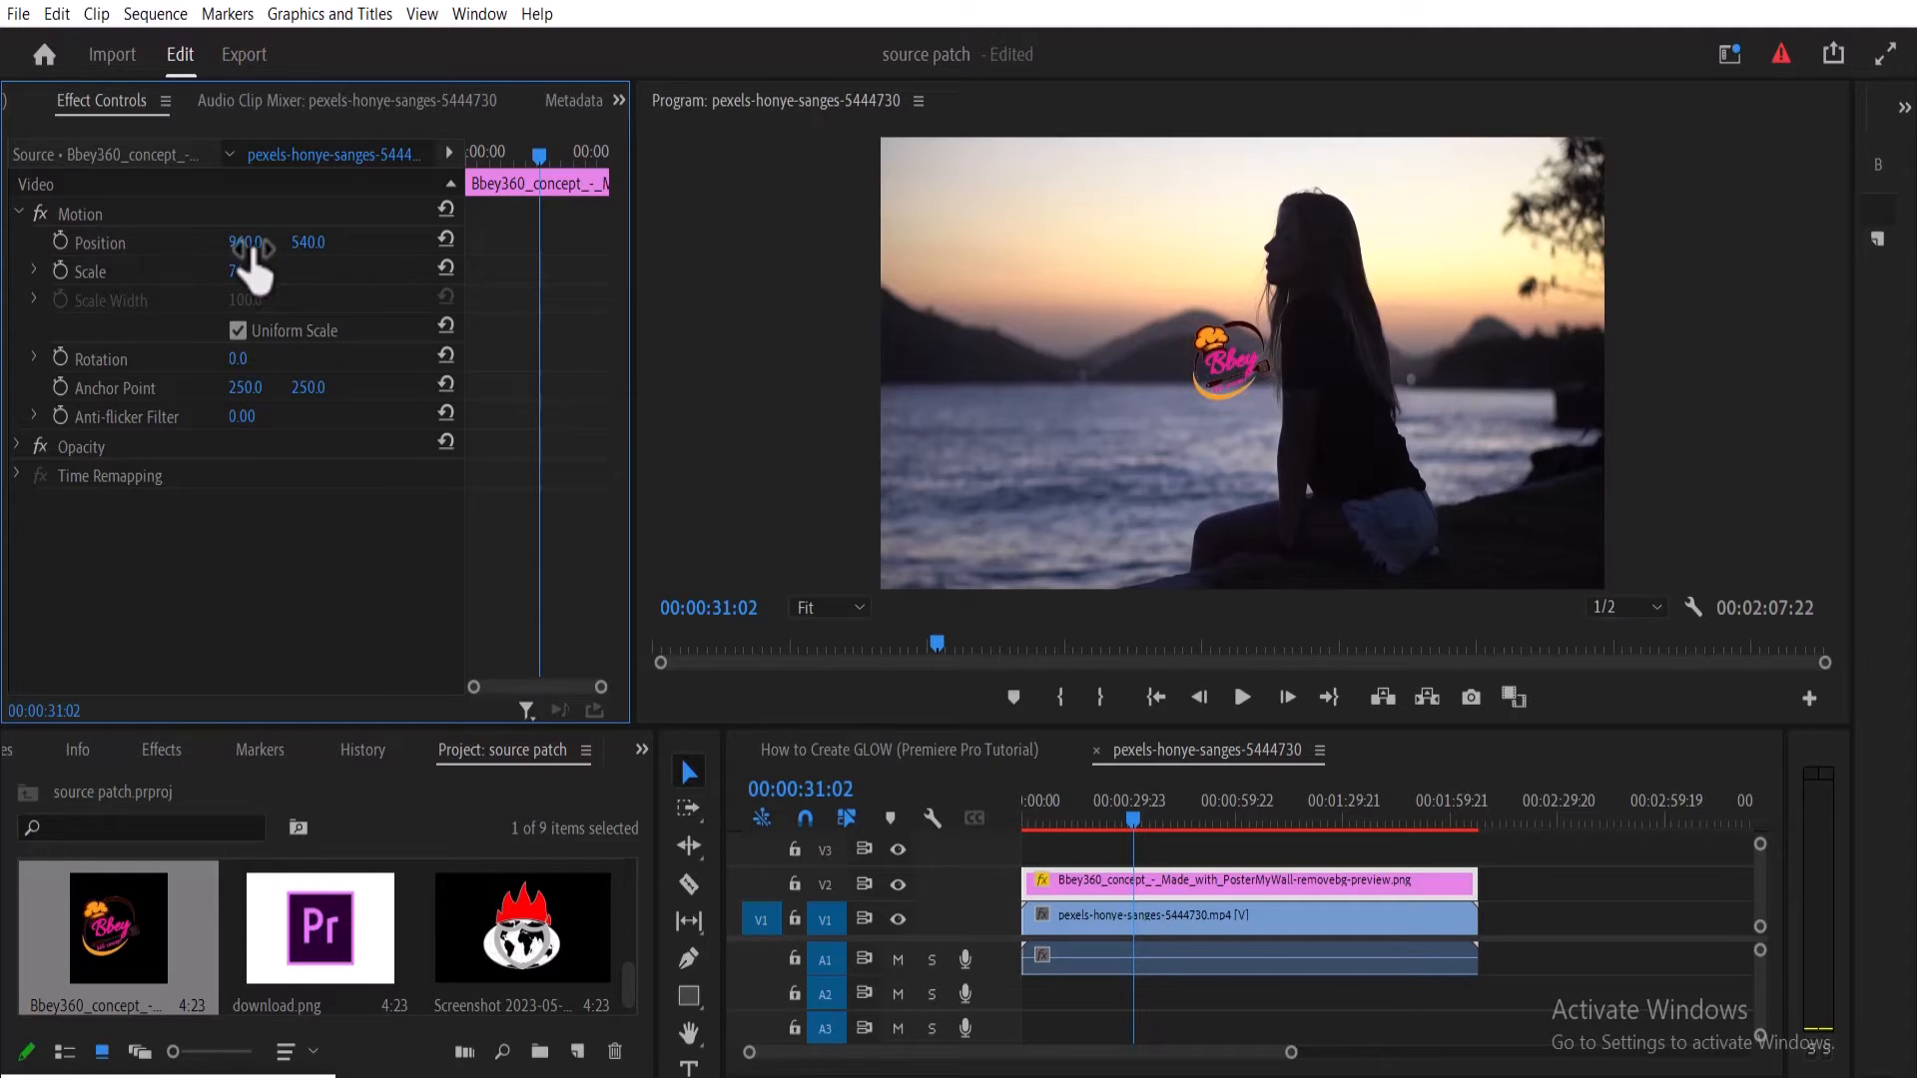
left_click_drag(251, 241, 239, 240)
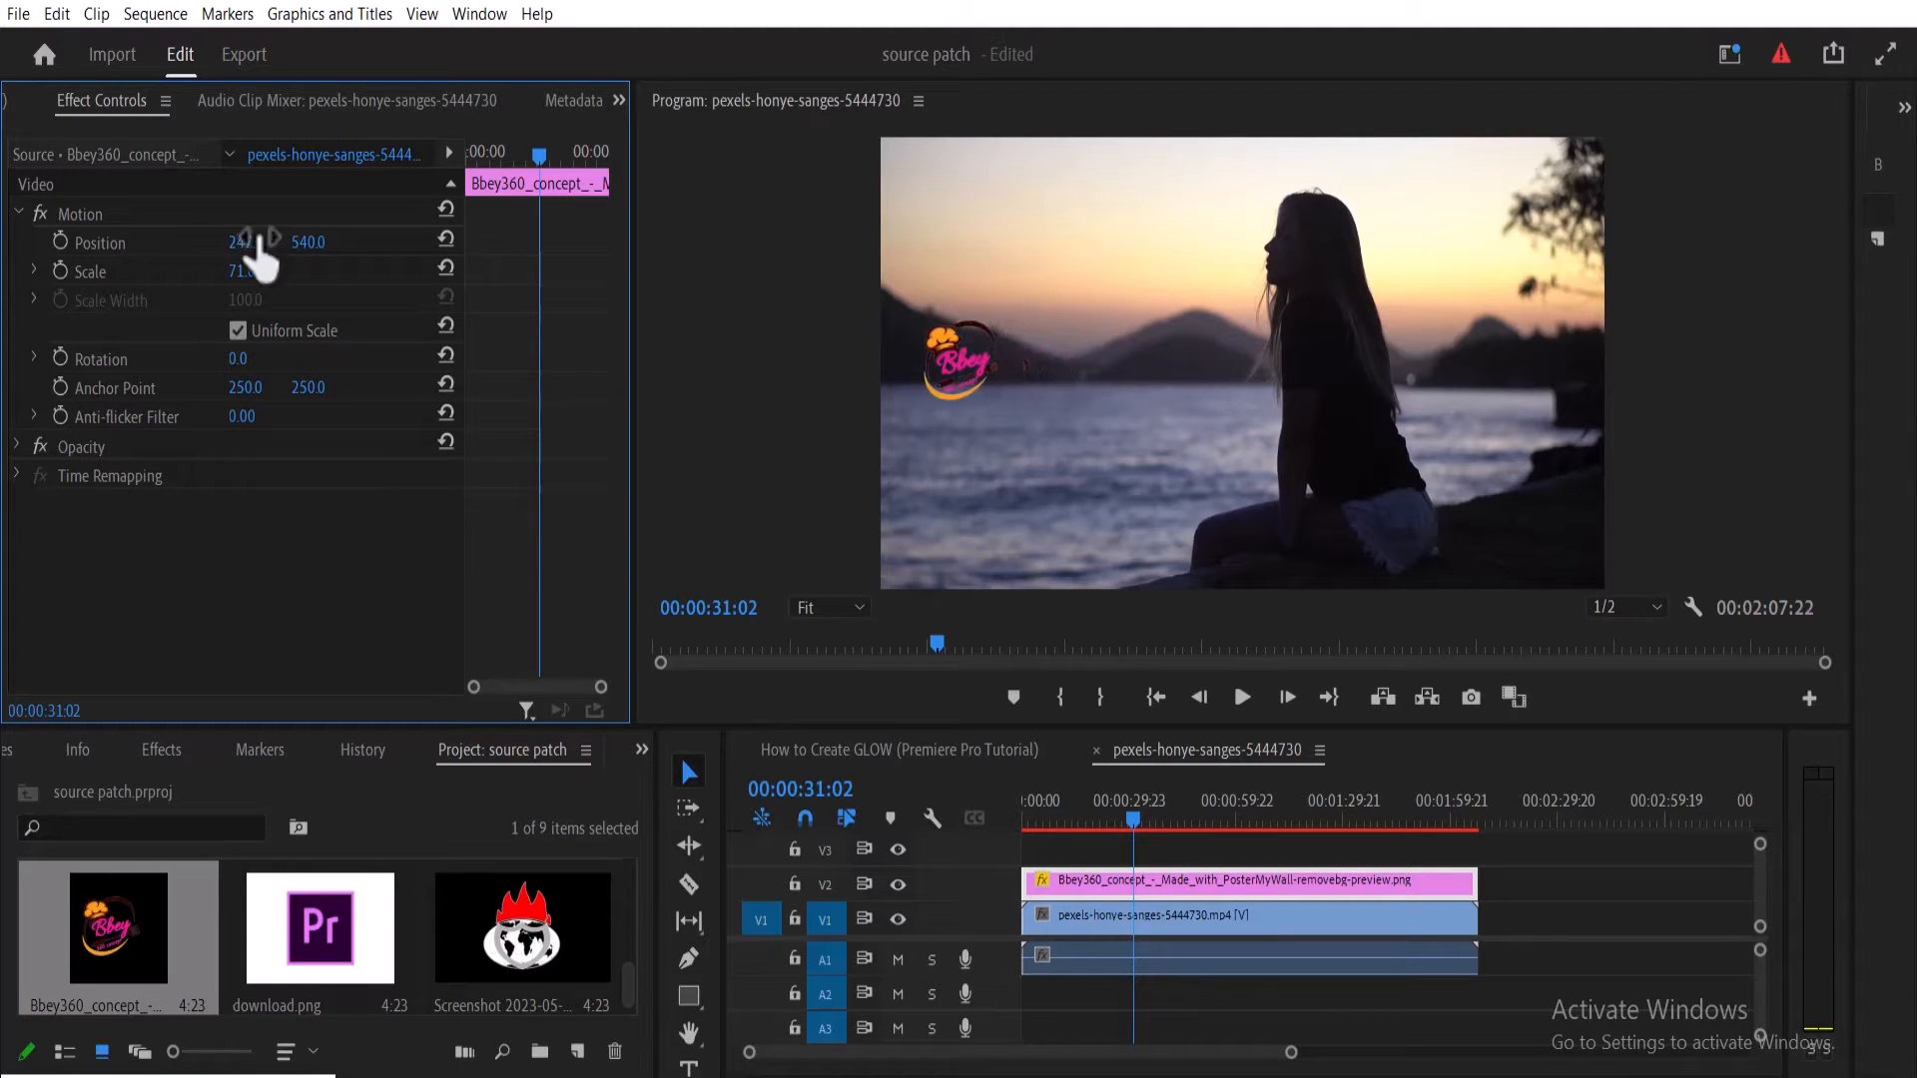
left_click_drag(306, 241, 262, 241)
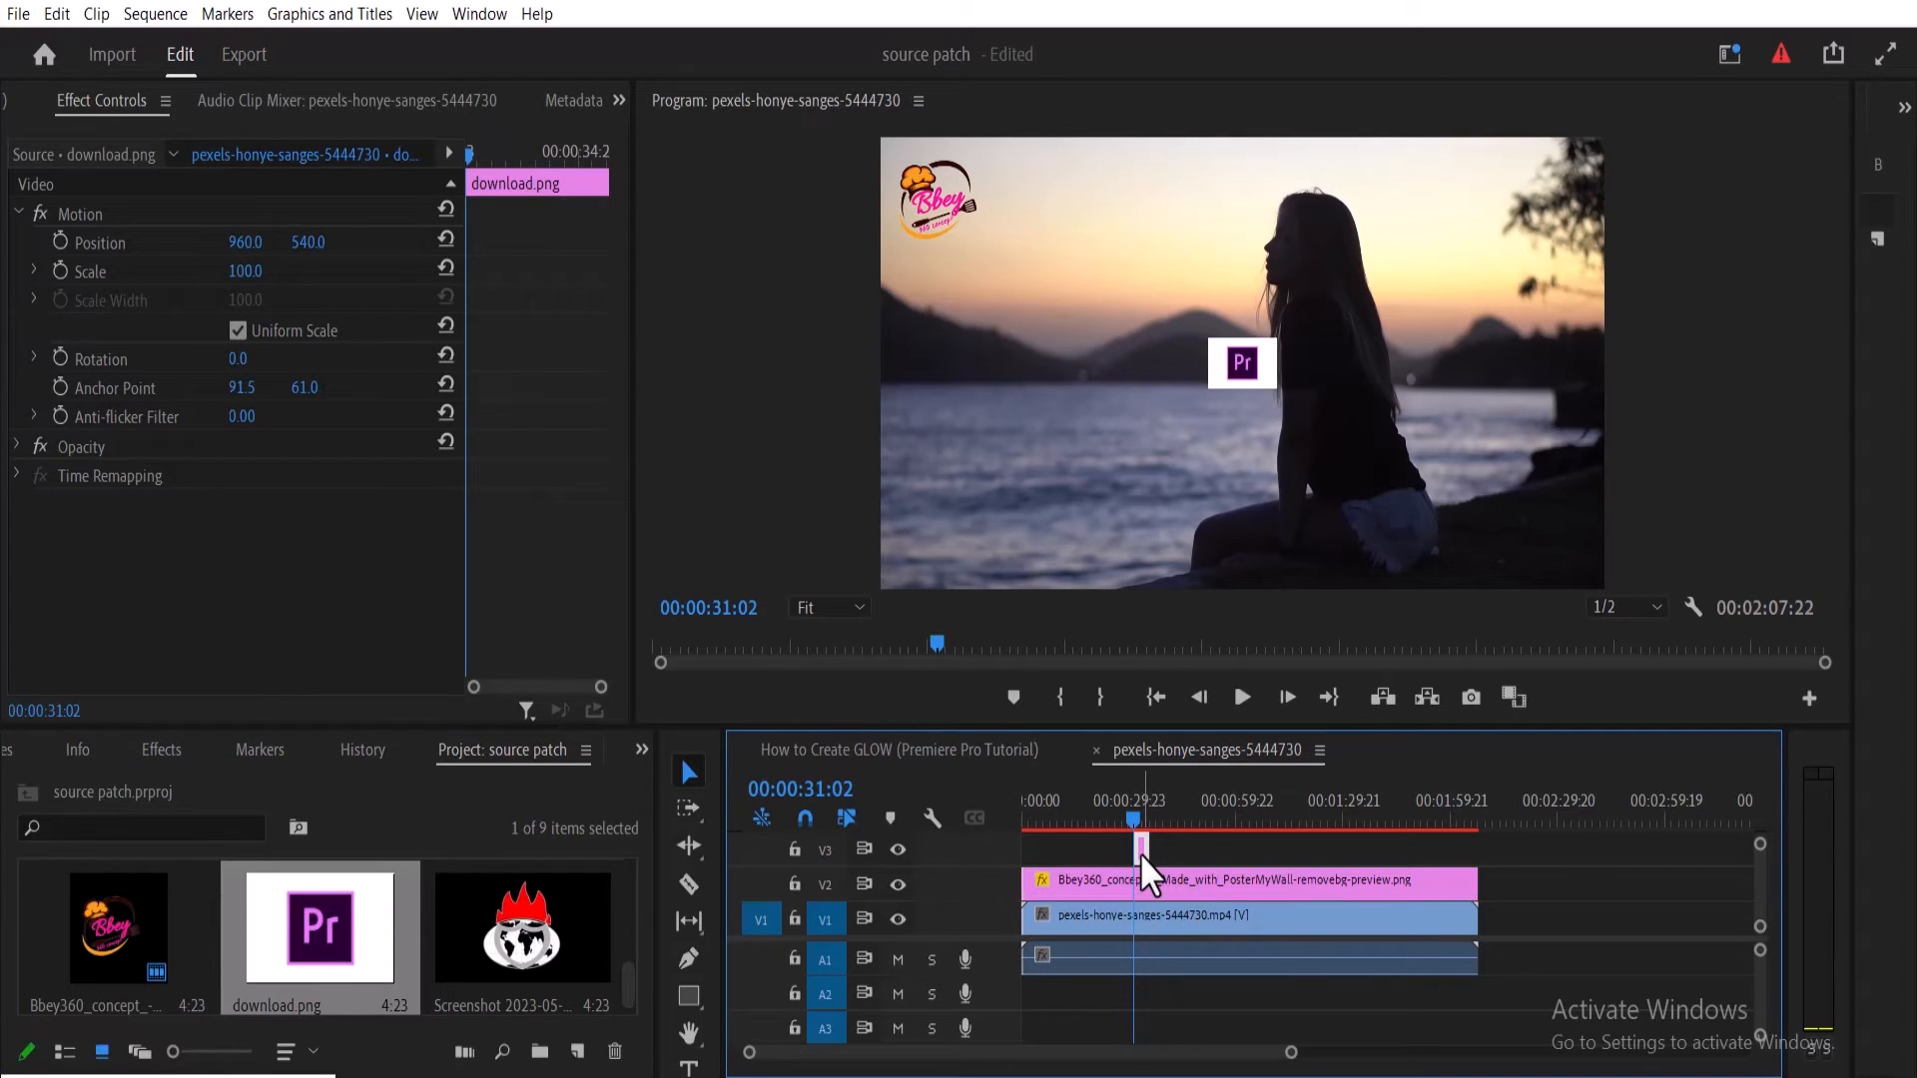
mouse_move(251, 770)
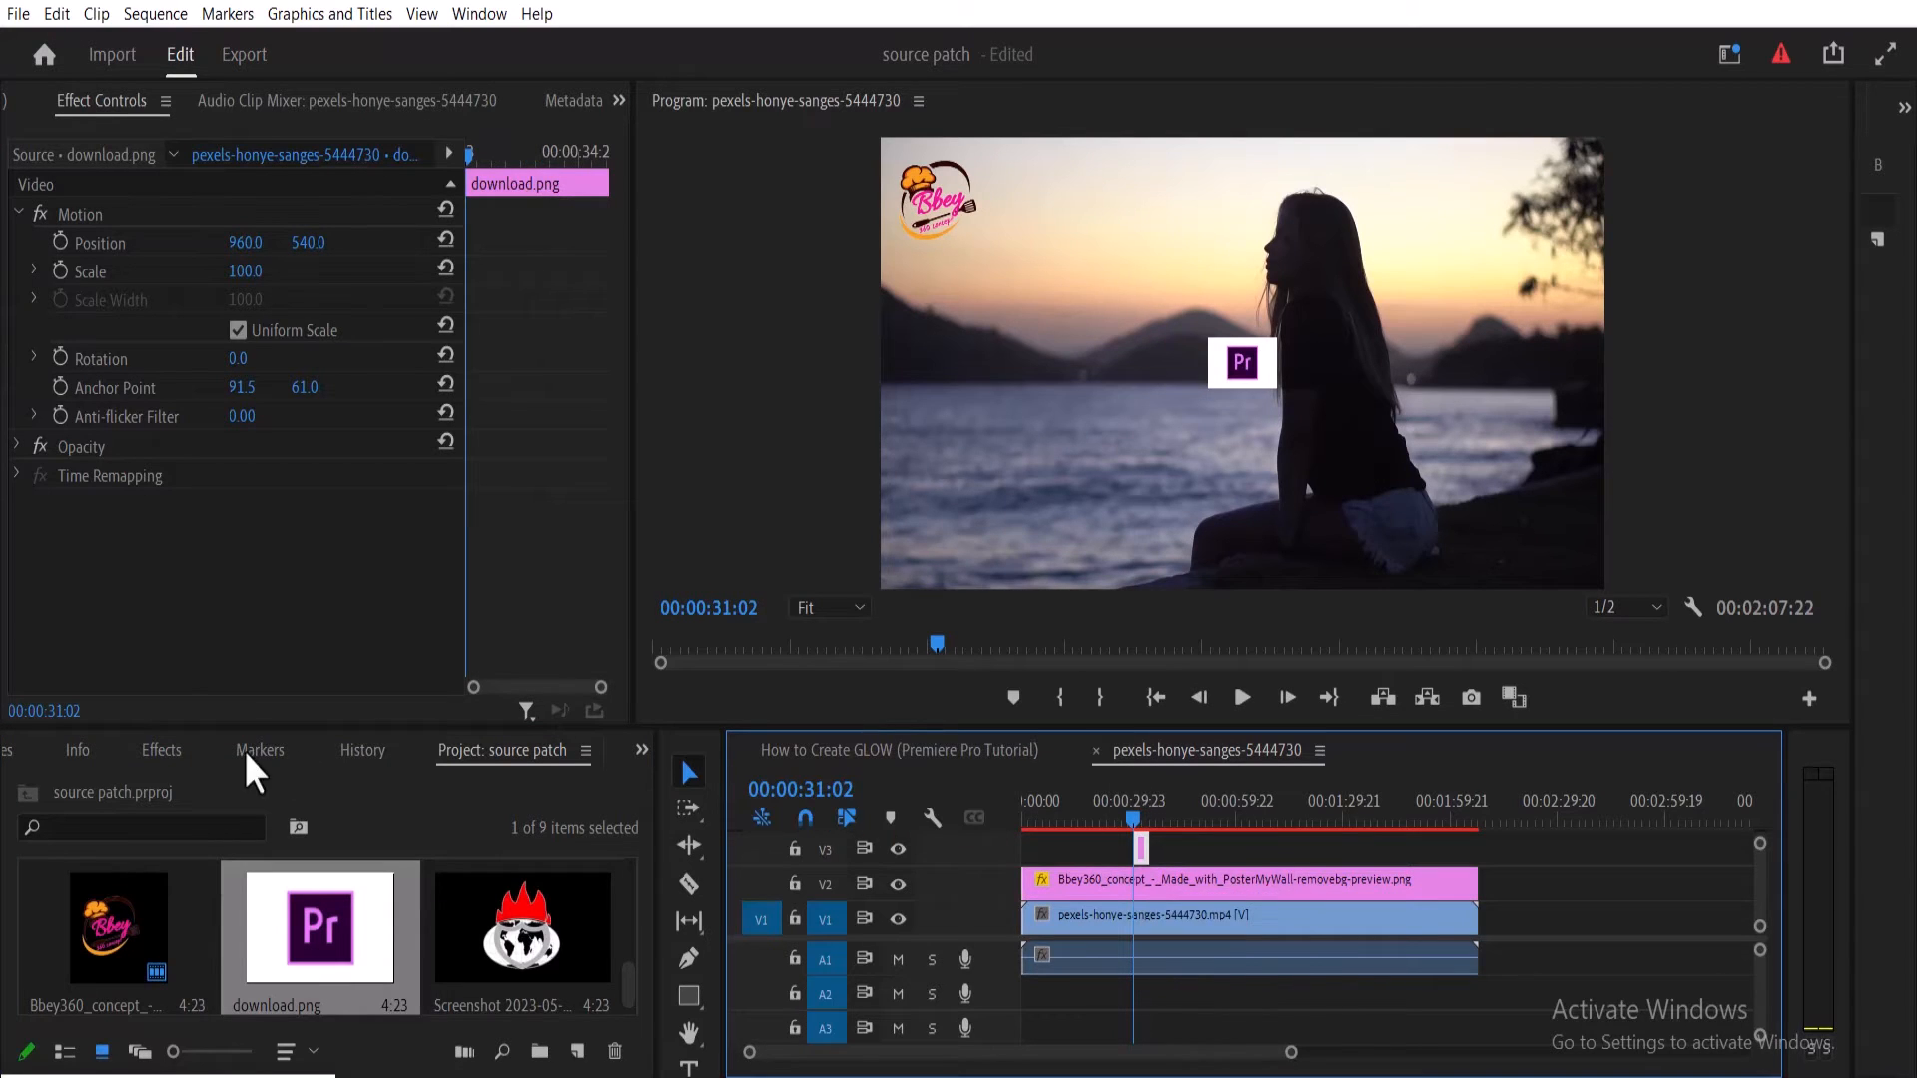
- Apply Color Key to the Pr logo and raise Color Tolerance to 24 to remove the white background
type("color key")
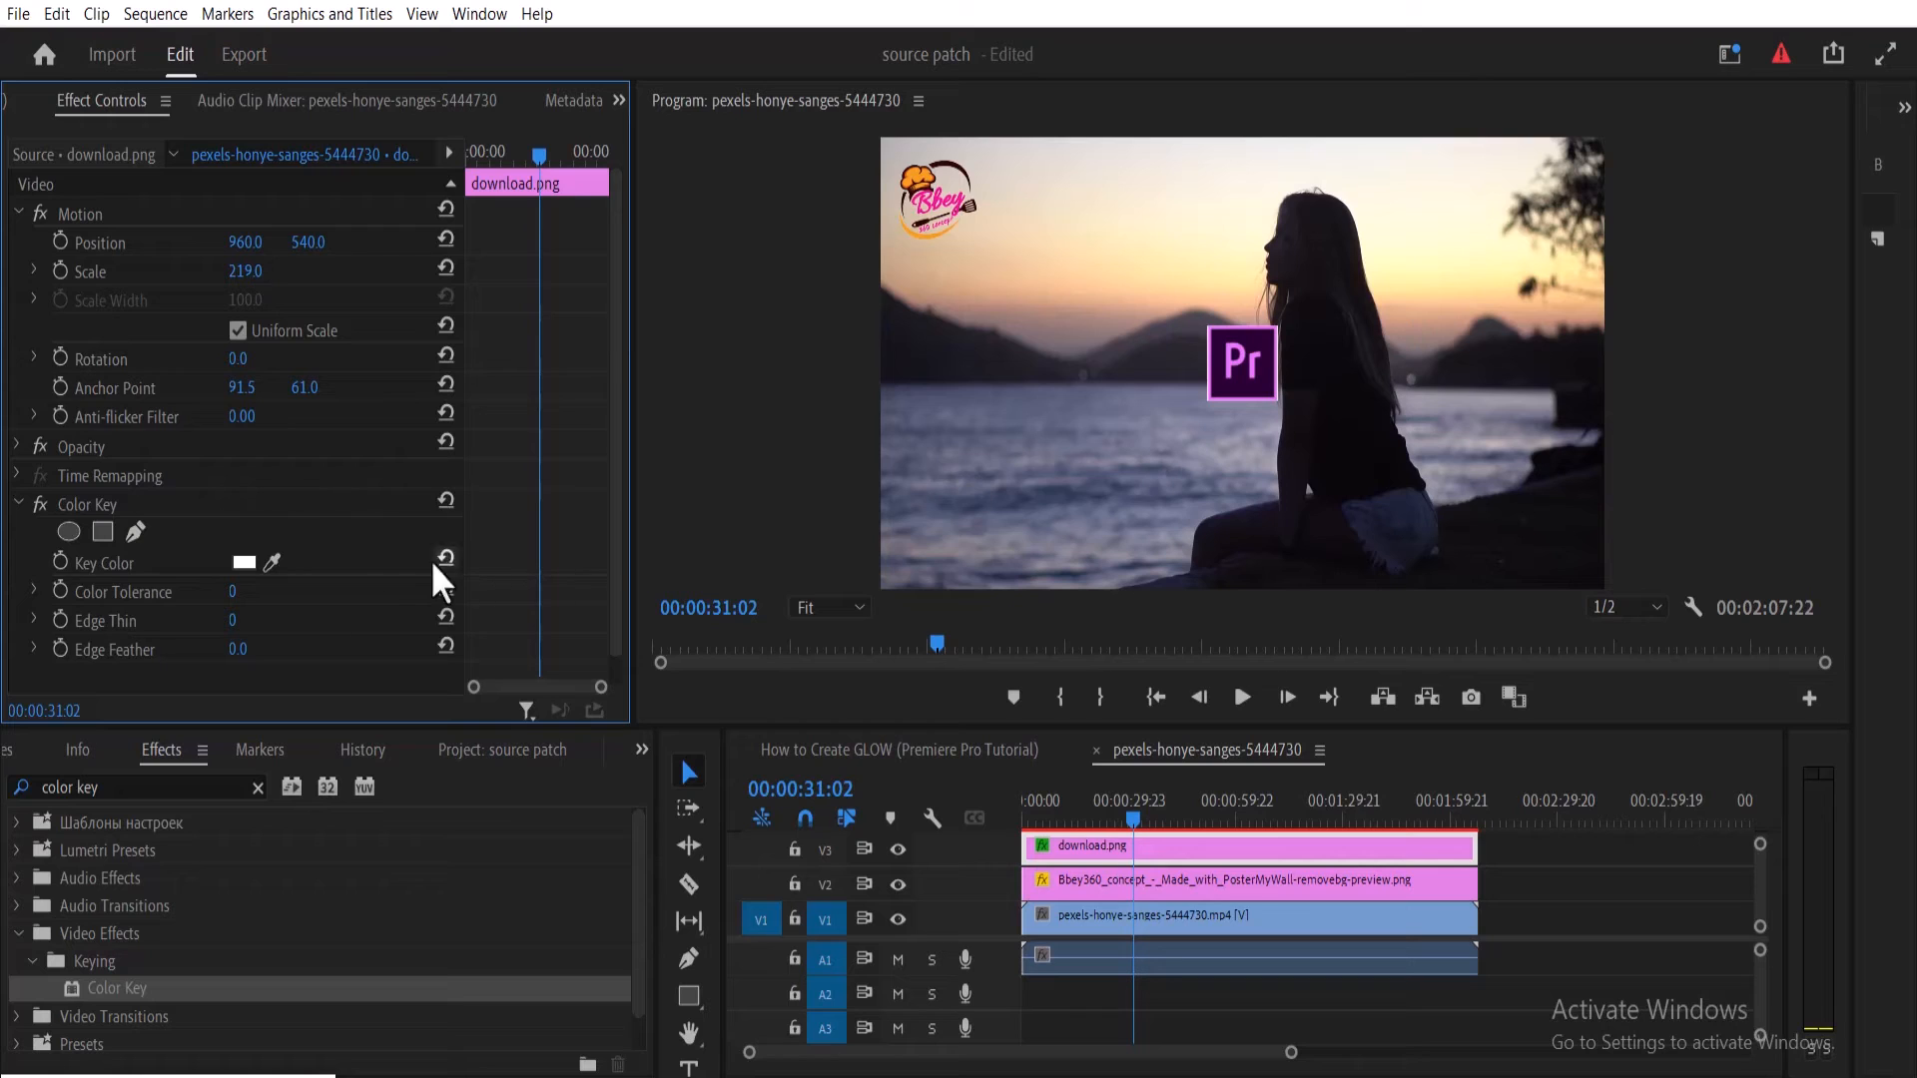
left_click_drag(232, 590, 258, 590)
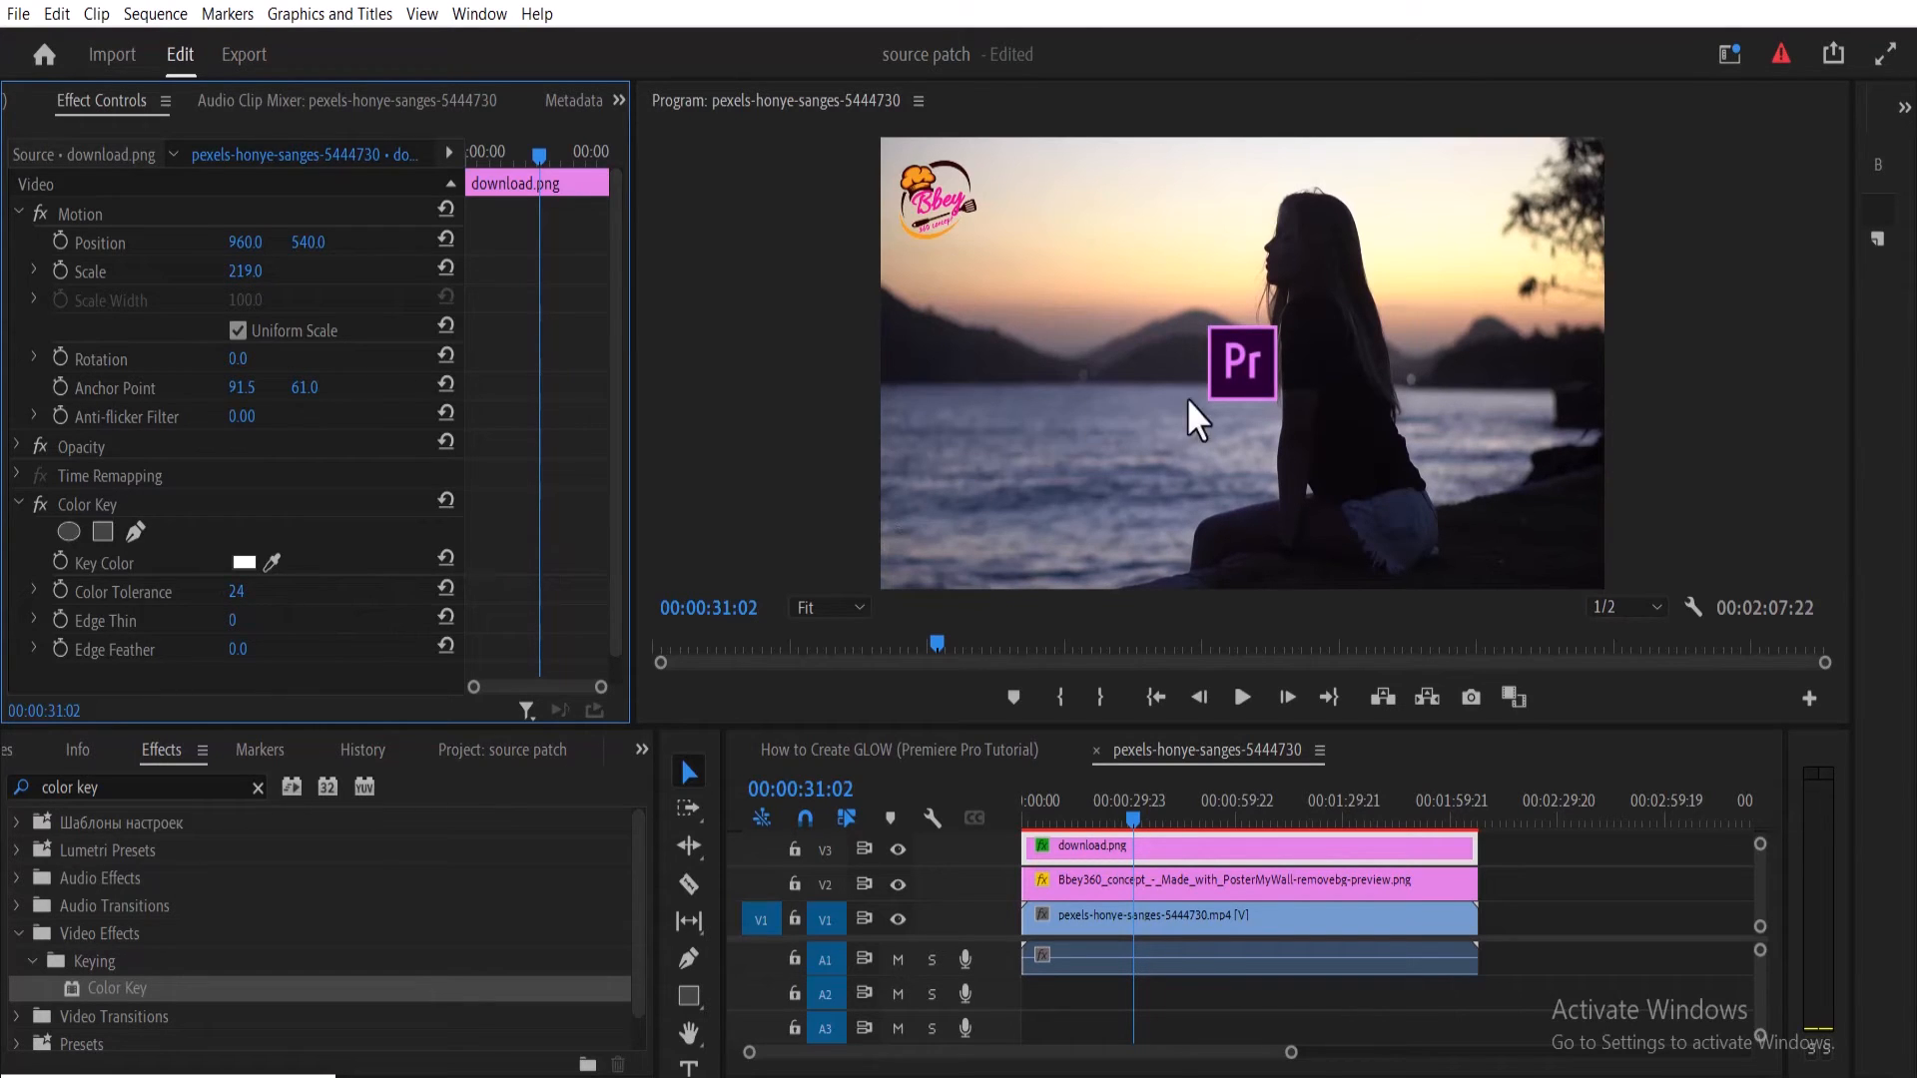
mouse_move(1721, 882)
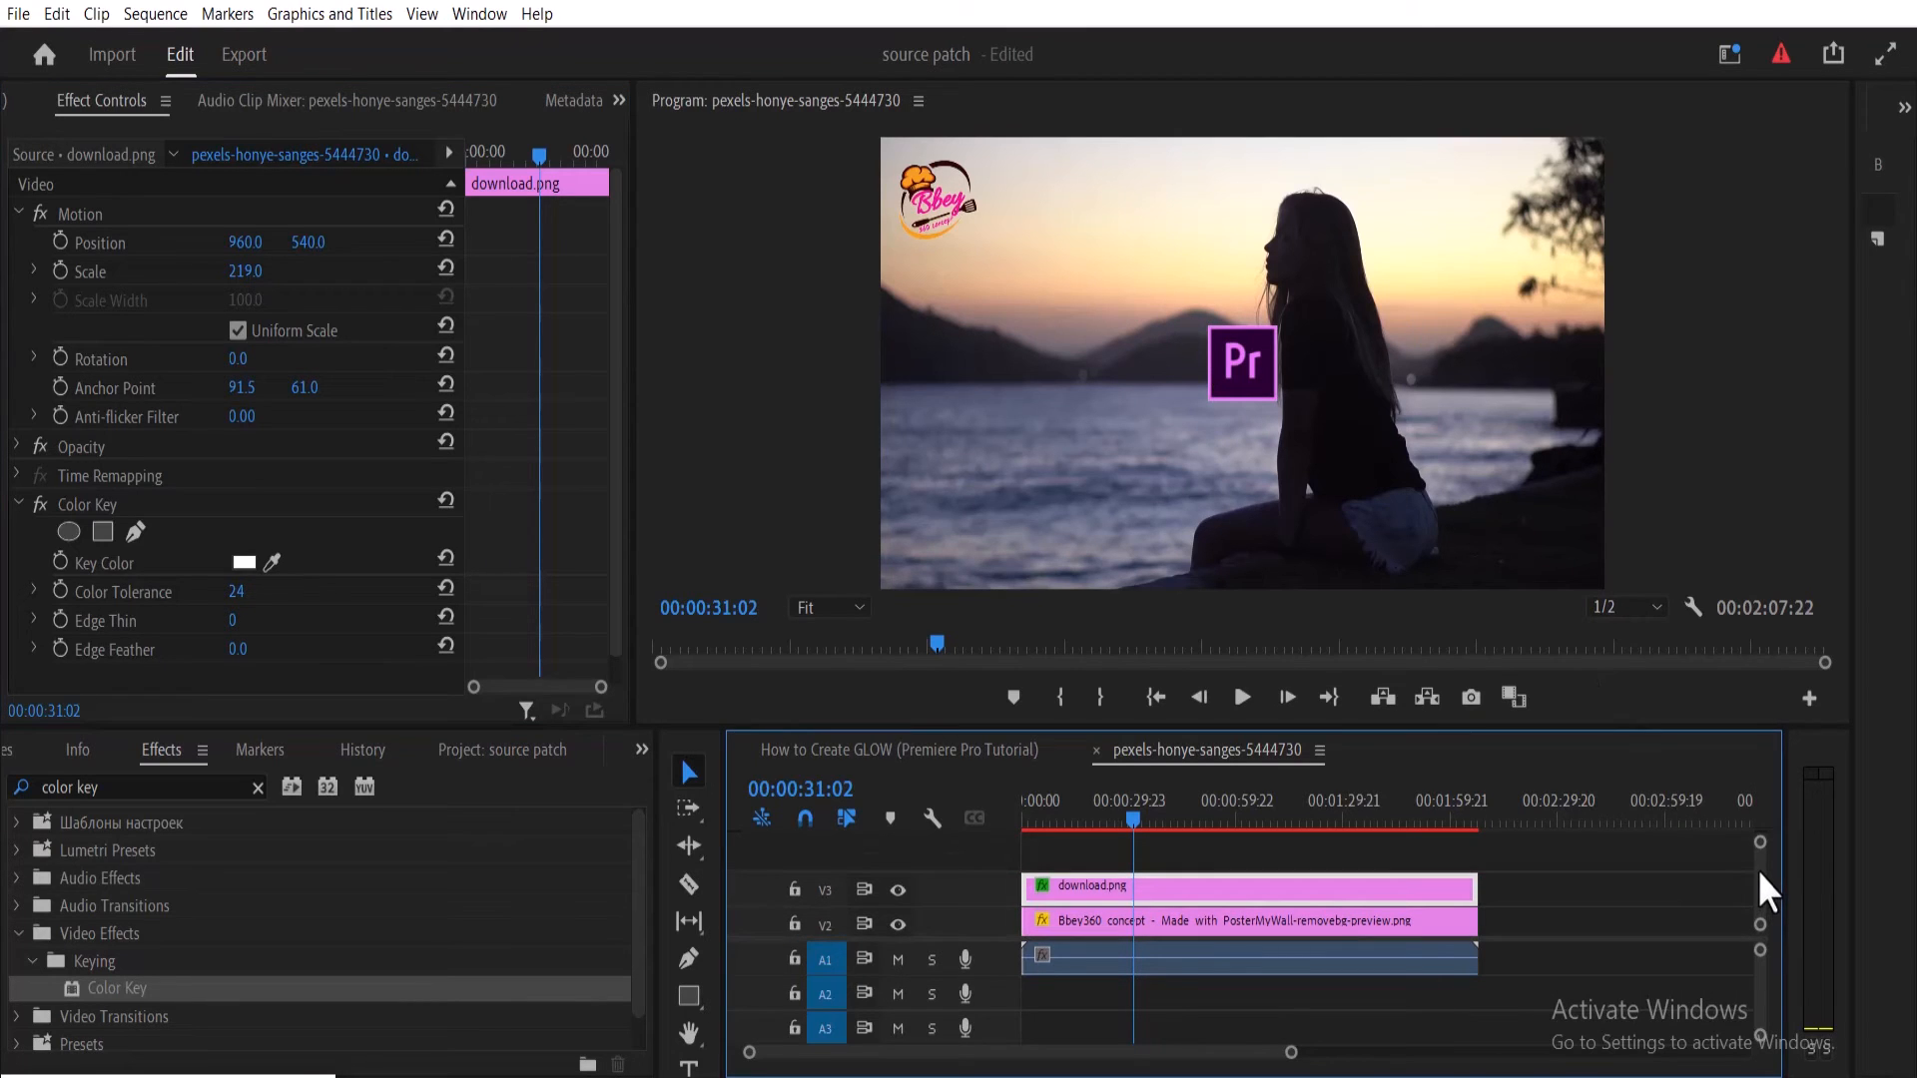
- Show the project's media files via the panel overflow menu to reach the globe screenshot
left_click(642, 750)
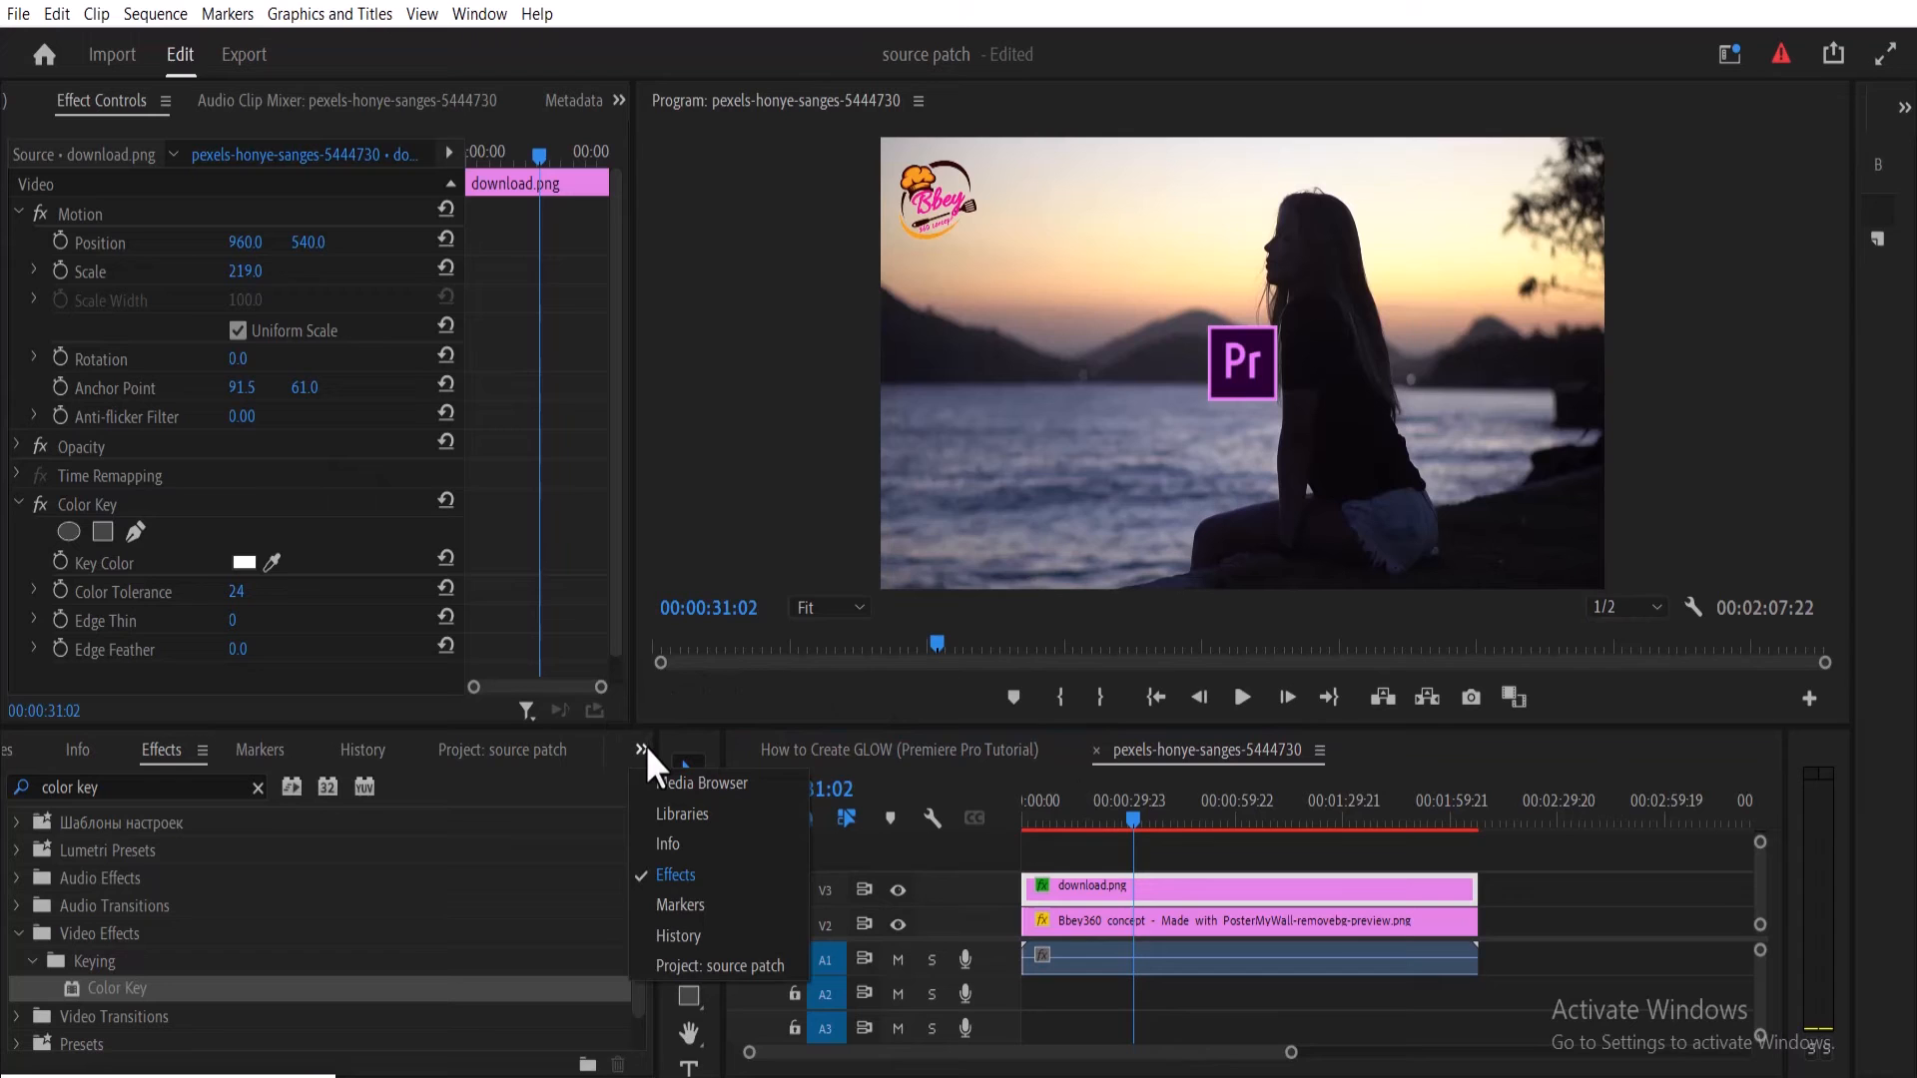
mouse_move(709, 966)
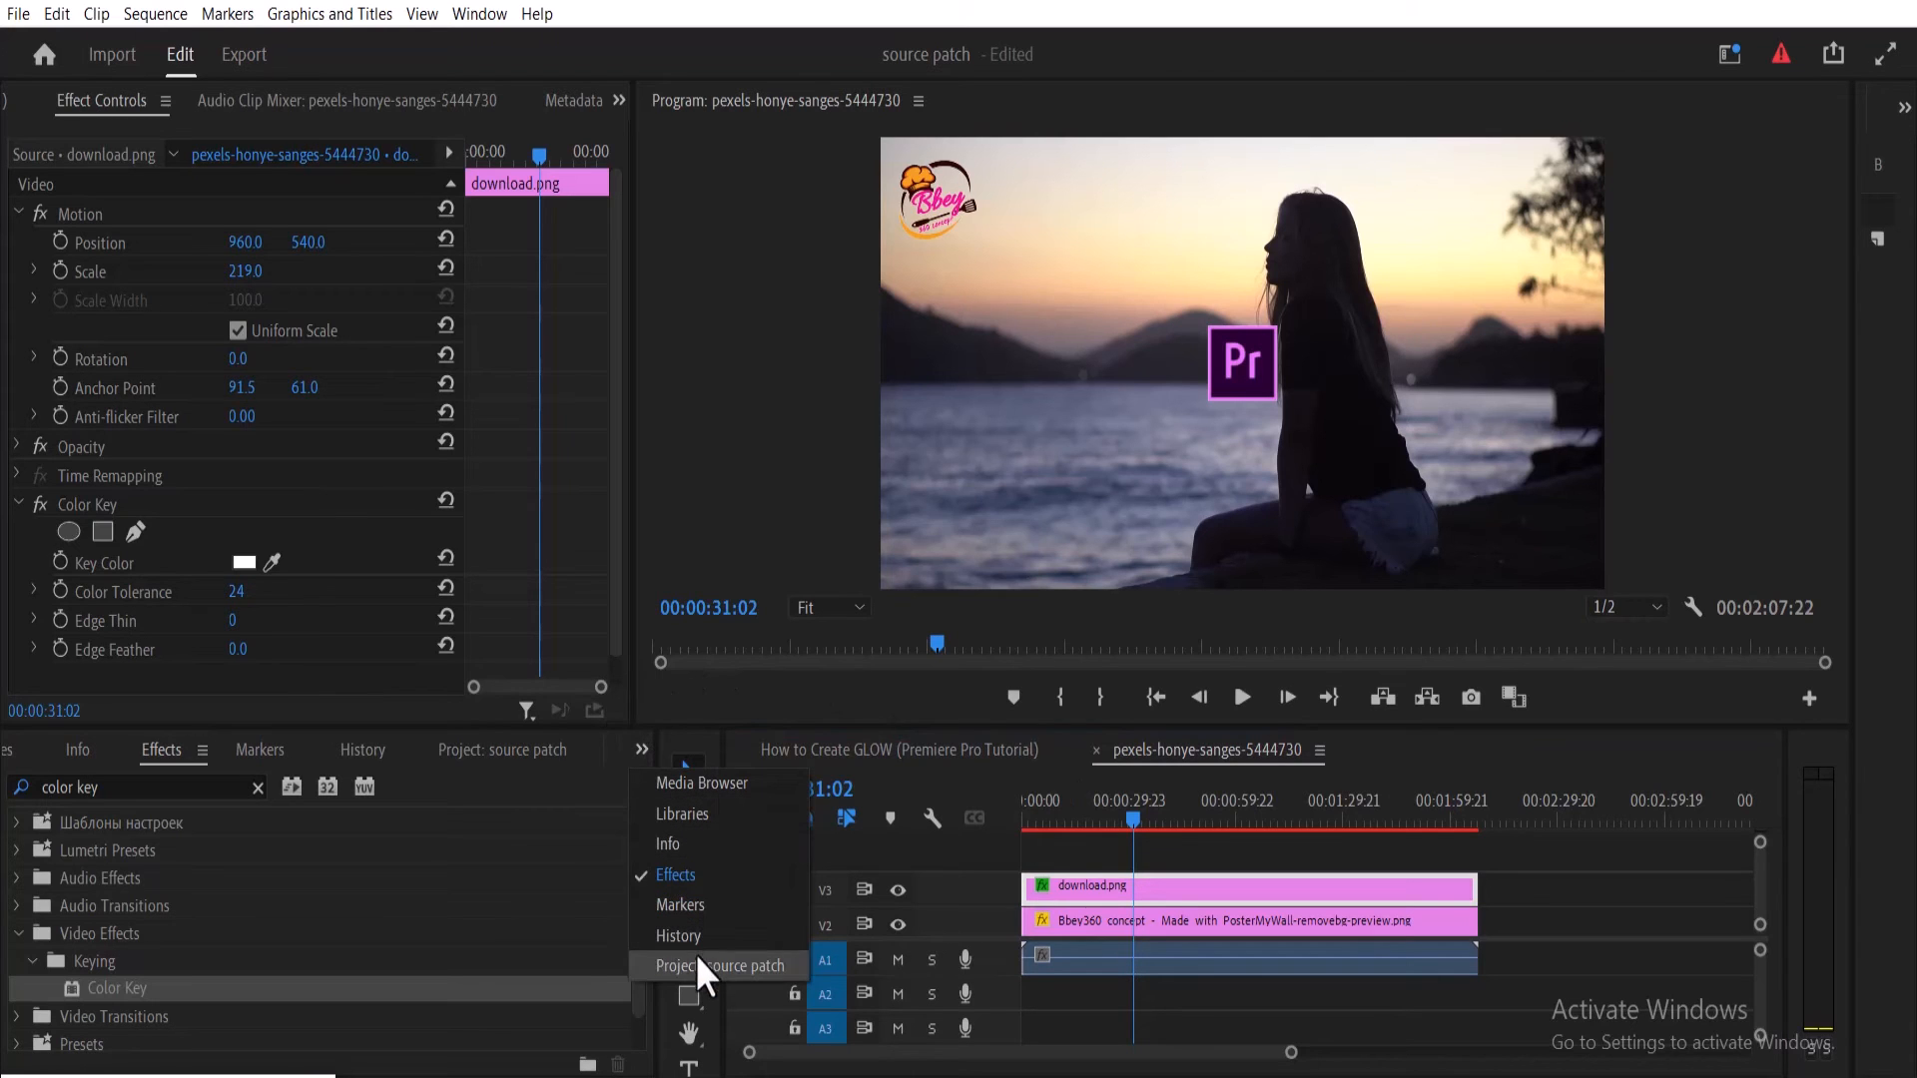
left_click(718, 965)
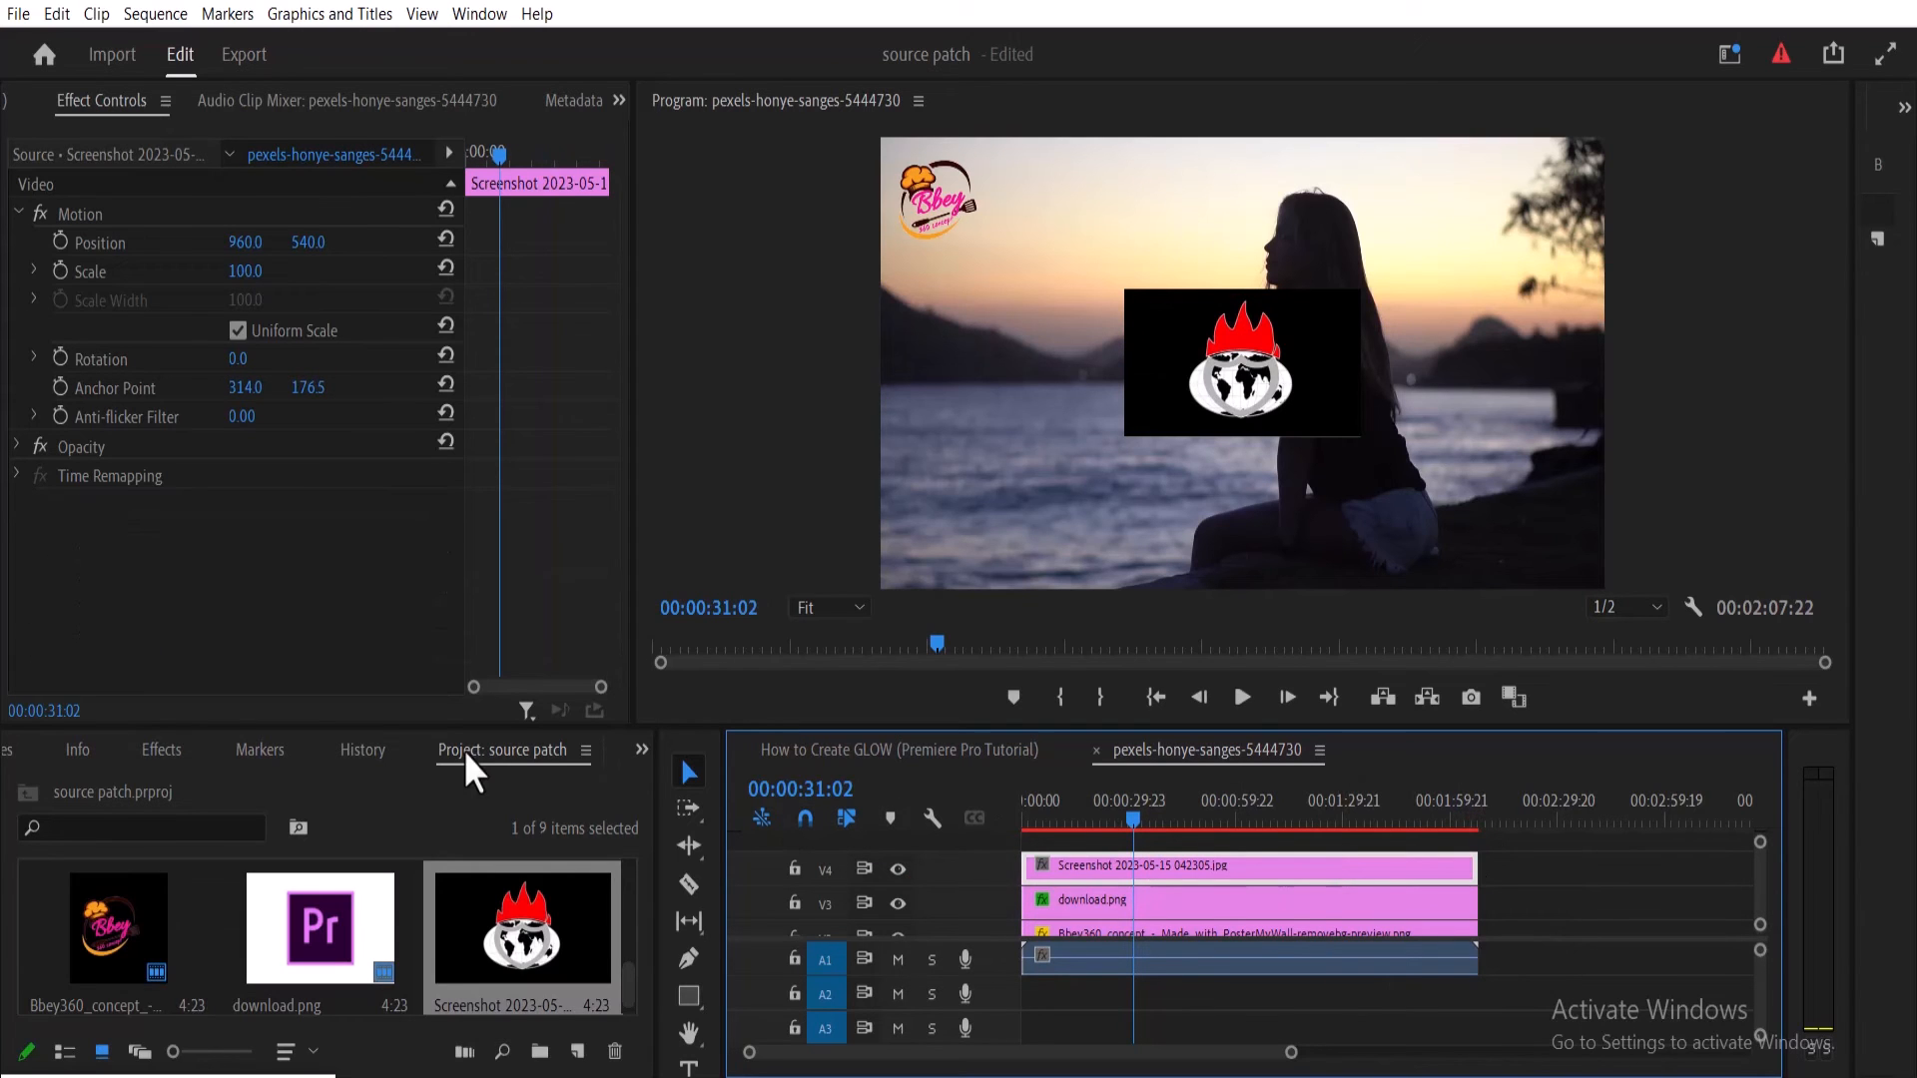
- Apply Color Key with black Key Color and tolerance 10 to the globe screenshot clip
left_click(160, 750)
type("color key")
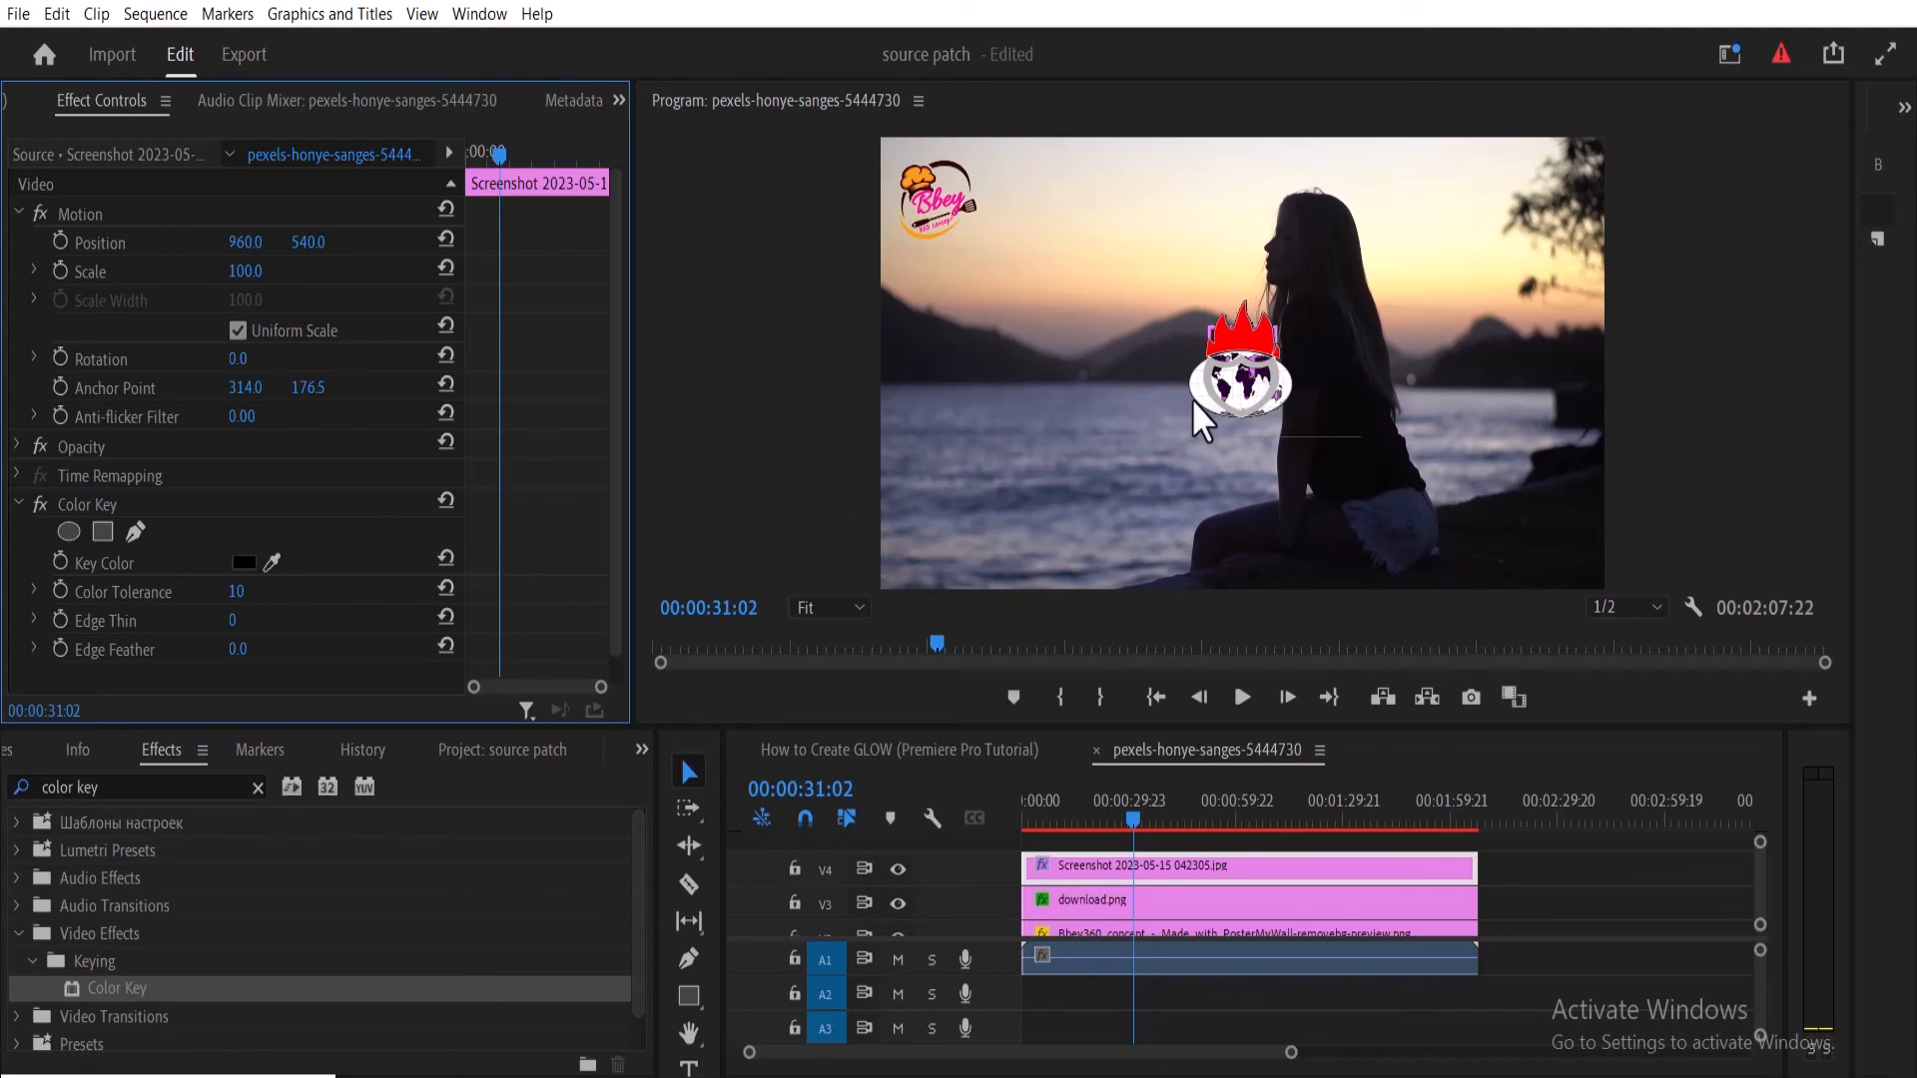
mouse_move(480, 305)
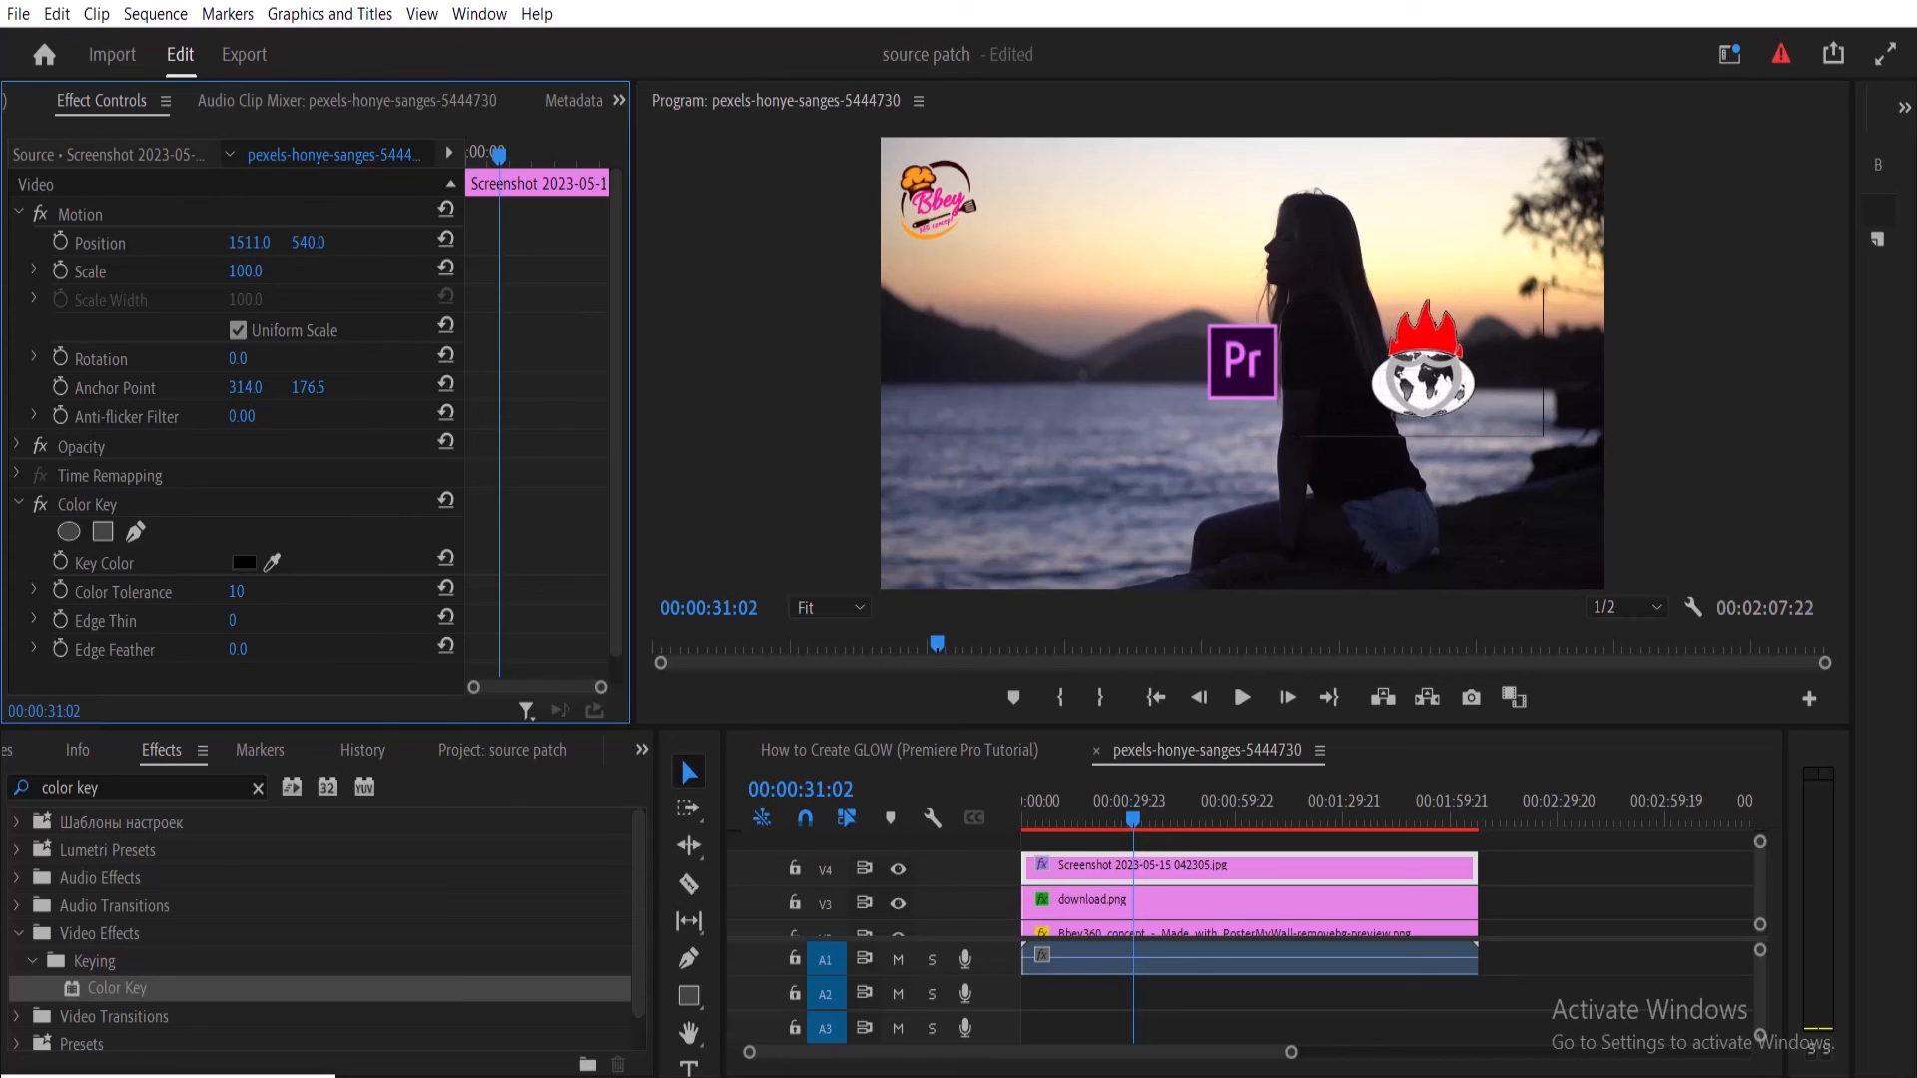
- Scrub Position to 1685, 936 so the globe logo sits in the bottom-right corner
left_click_drag(244, 241, 331, 241)
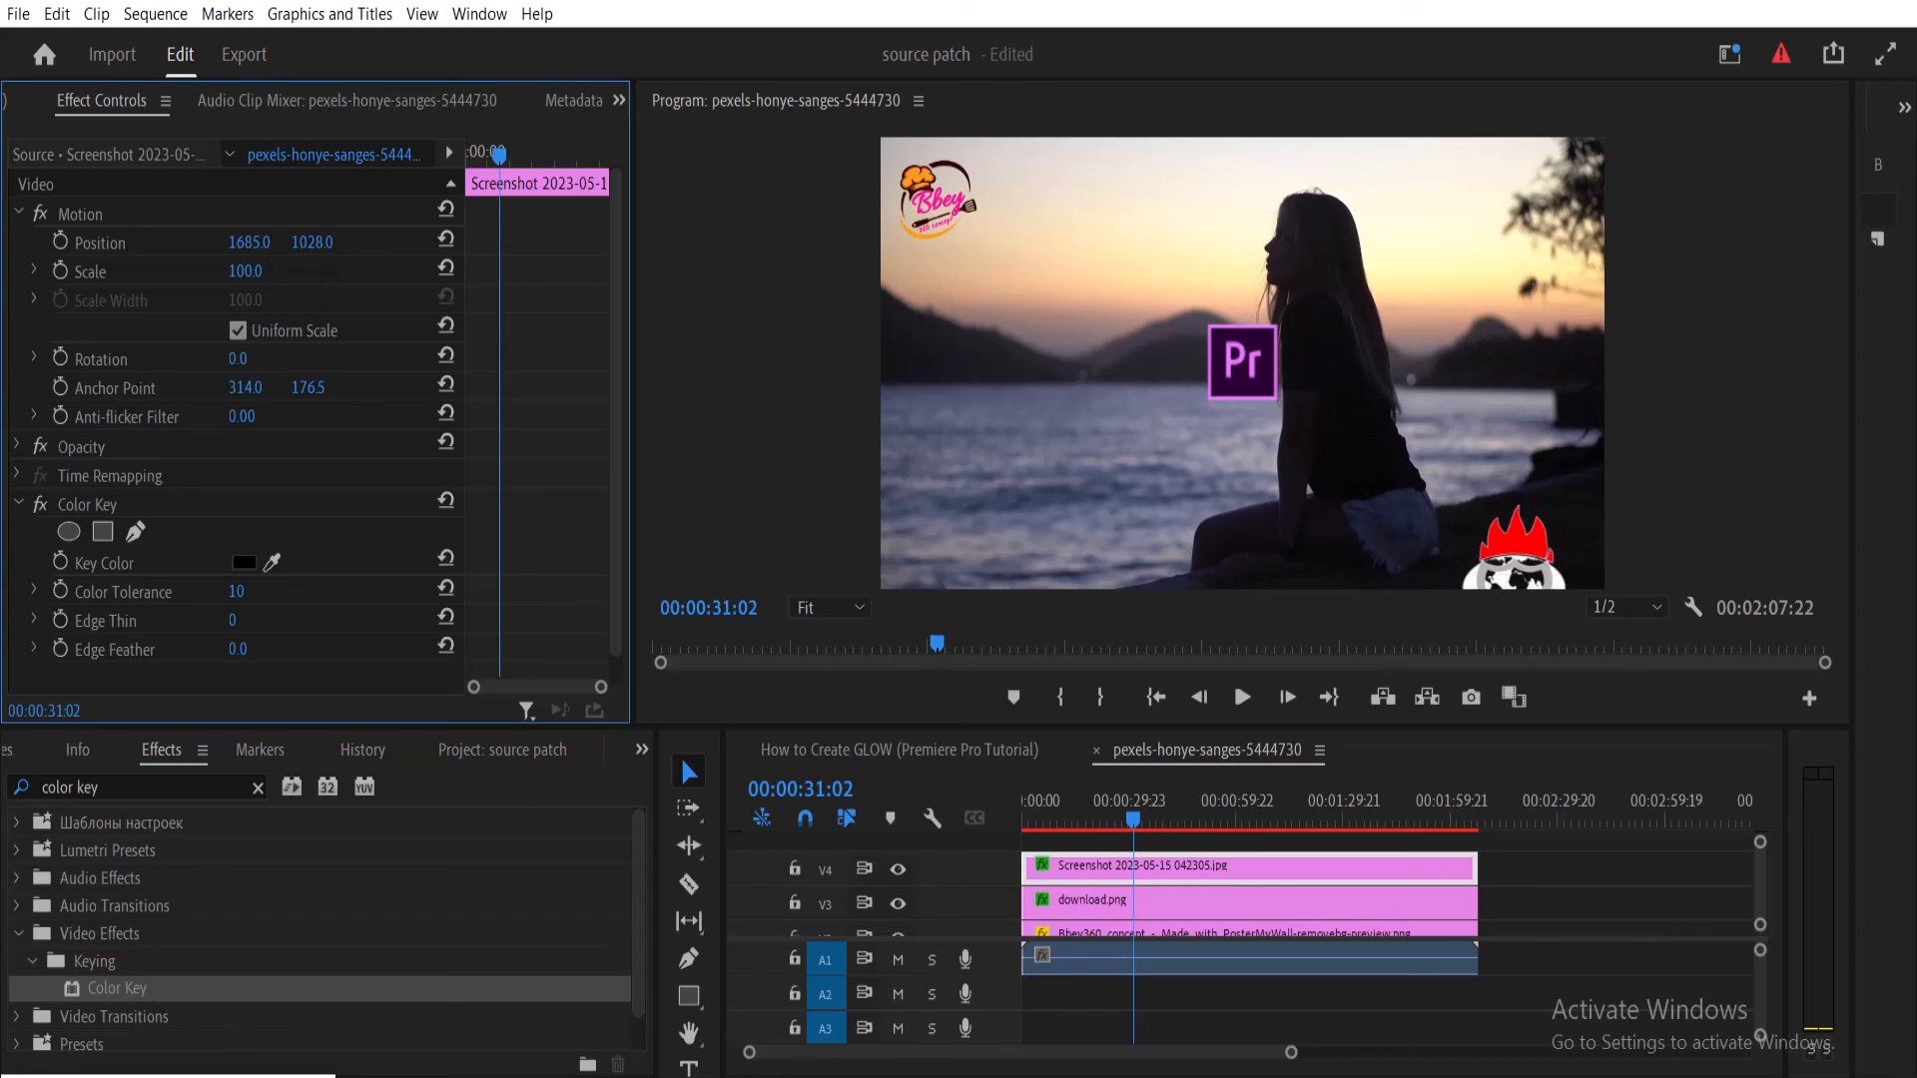
left_click_drag(313, 241, 313, 241)
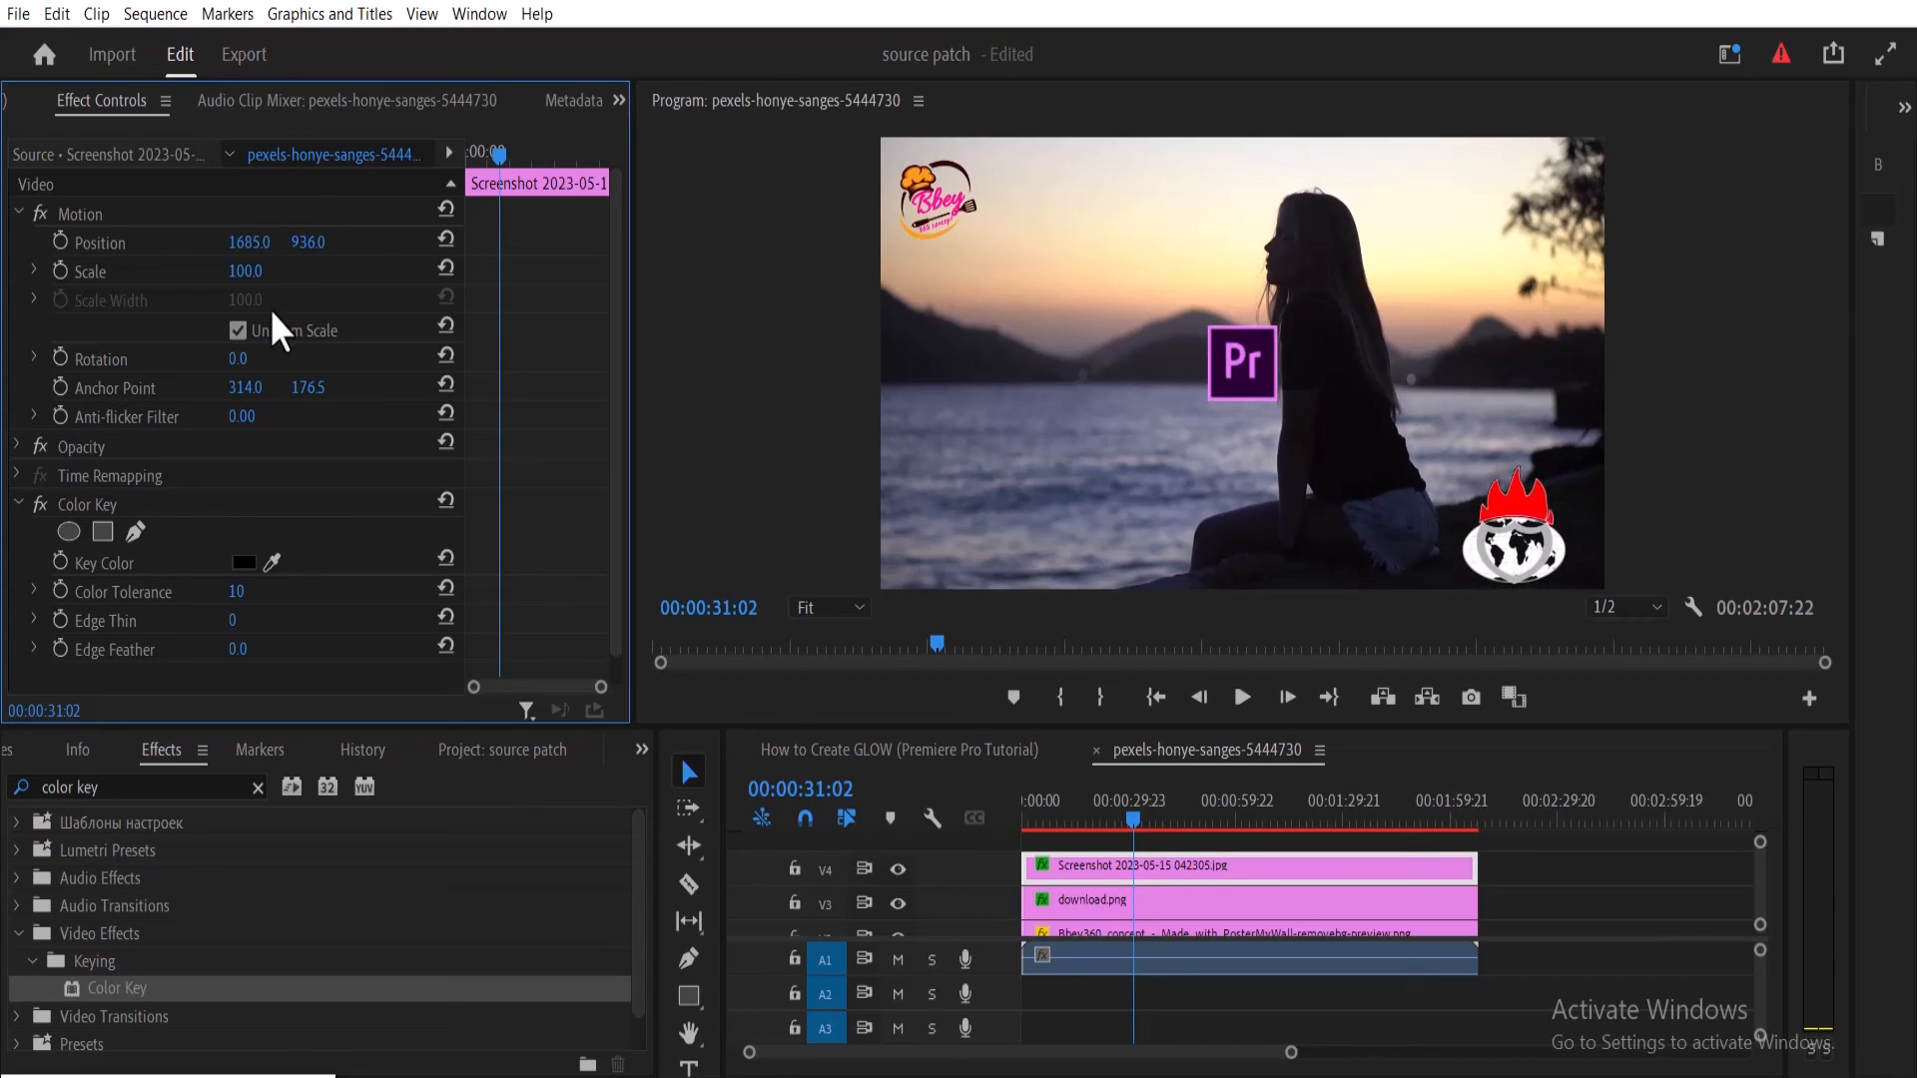
mouse_move(278, 337)
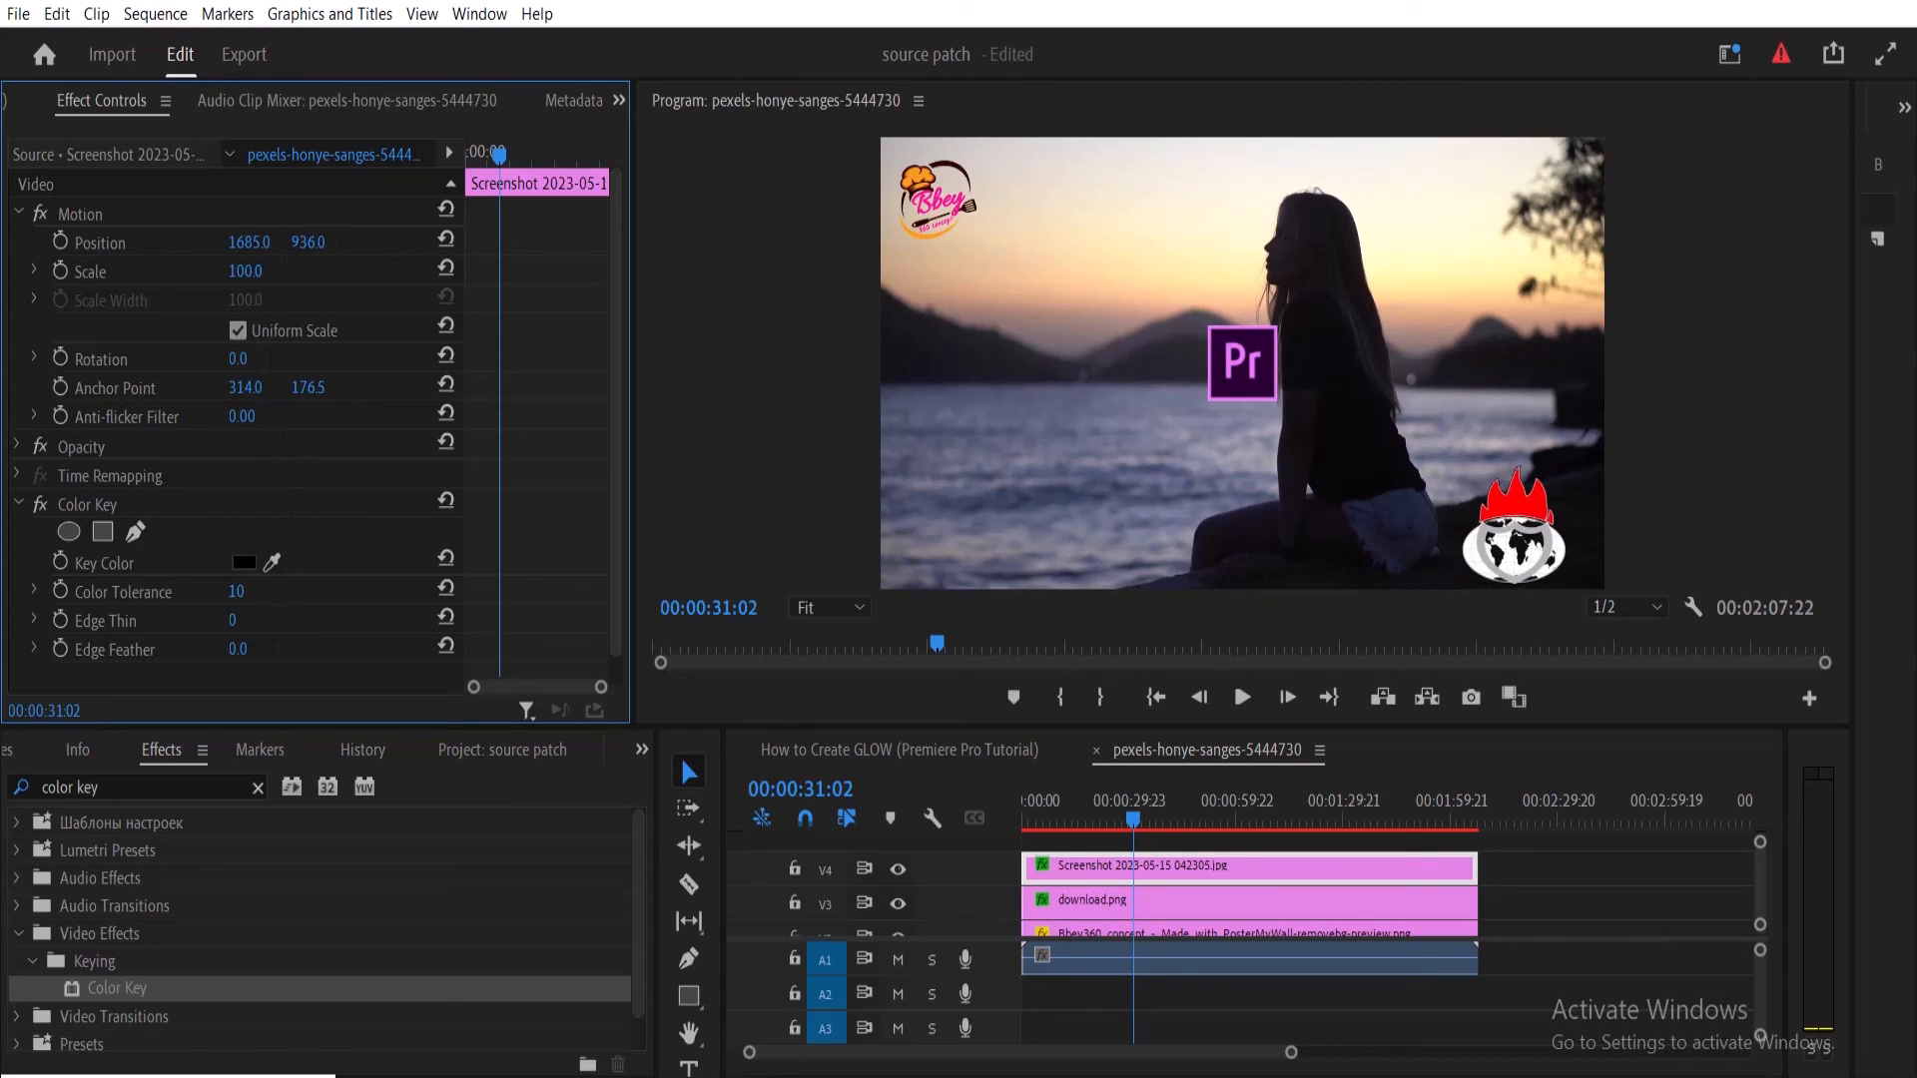